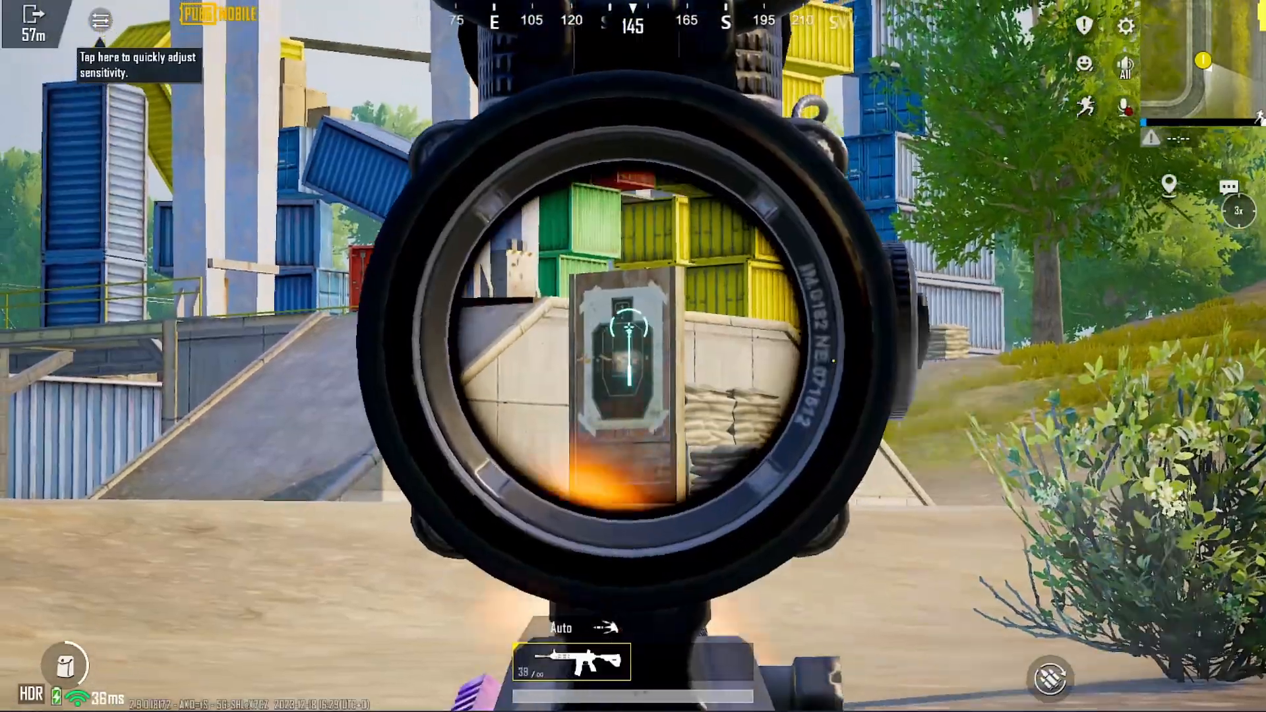
# Review the Basic Controls' Fire, Scope and Peek settings, ending on the Advanced Controls options.
pyautogui.click(1049, 678)
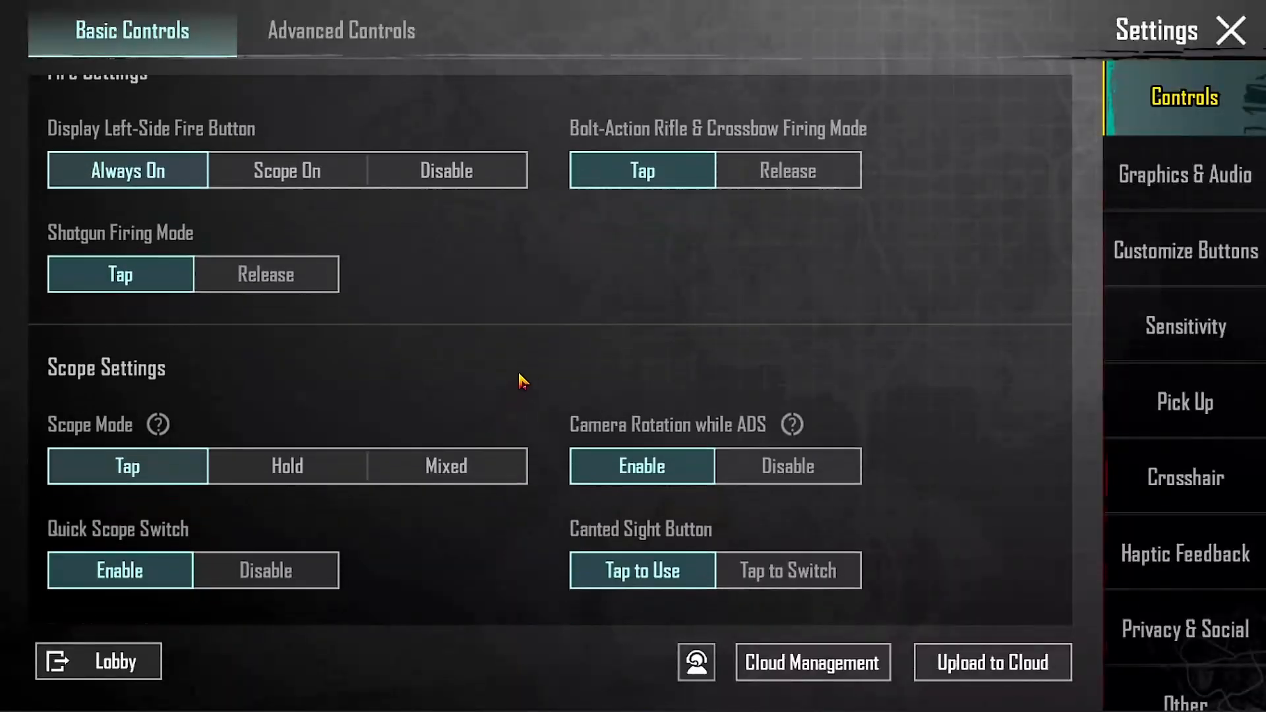
pyautogui.scroll(-3)
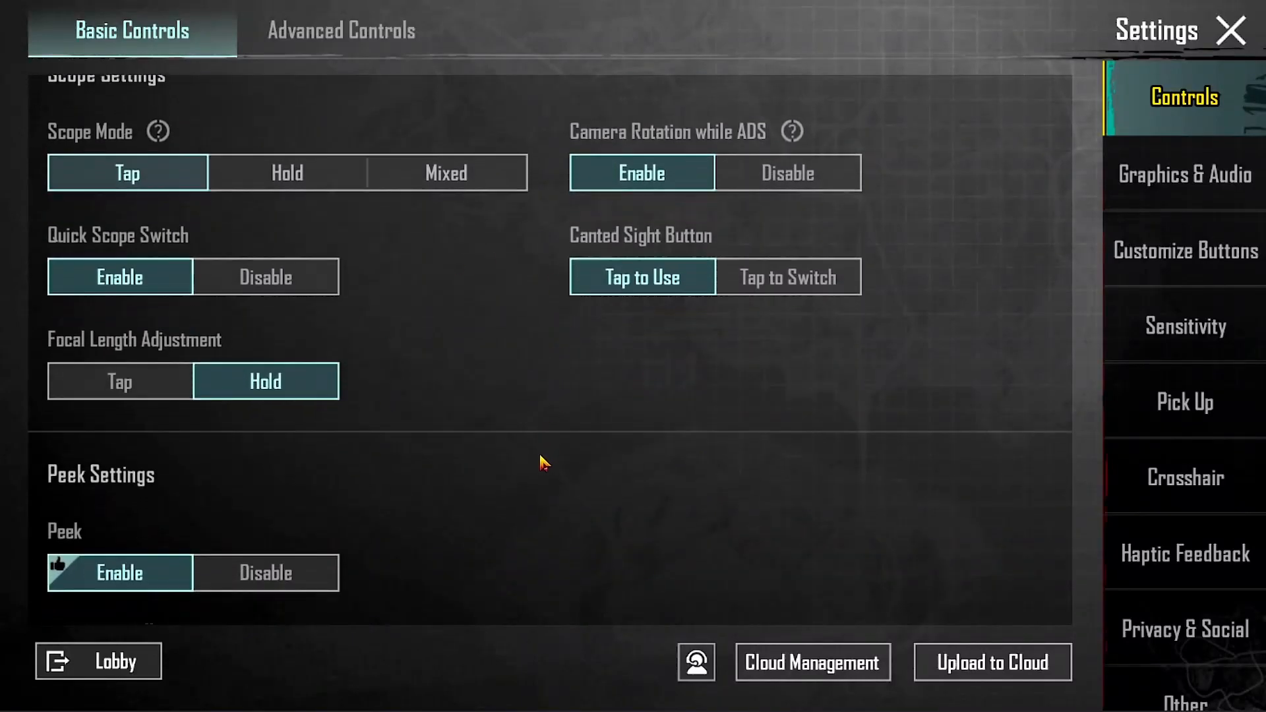
pyautogui.scroll(-3)
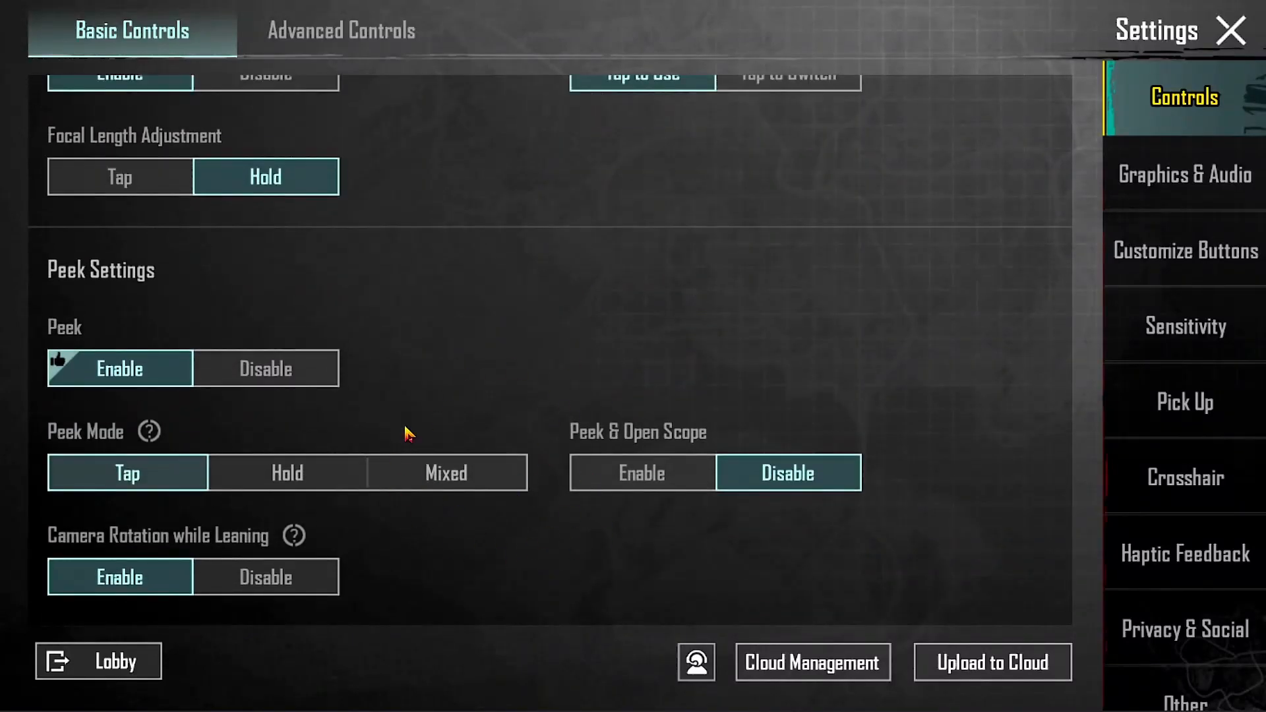
pyautogui.click(340, 31)
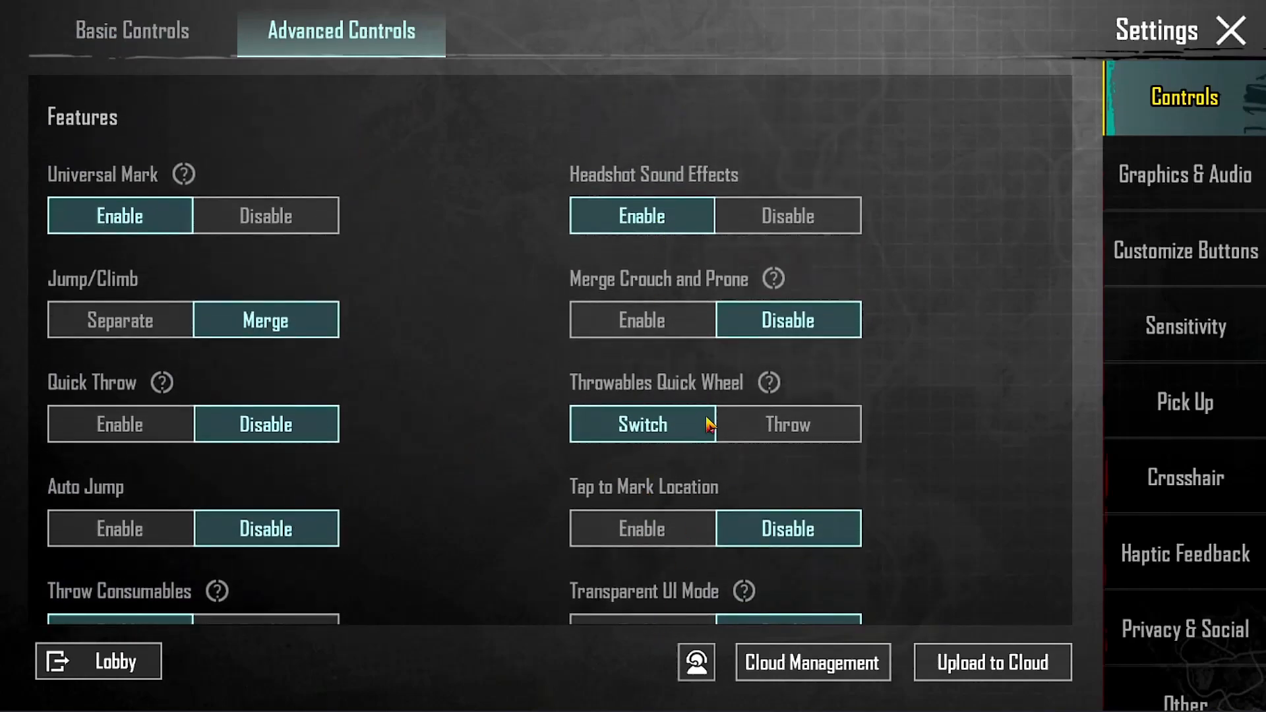
# Scroll the Advanced Controls through Features and Assist Features down to Gyroscope off and Aim disabled.
pyautogui.scroll(-3)
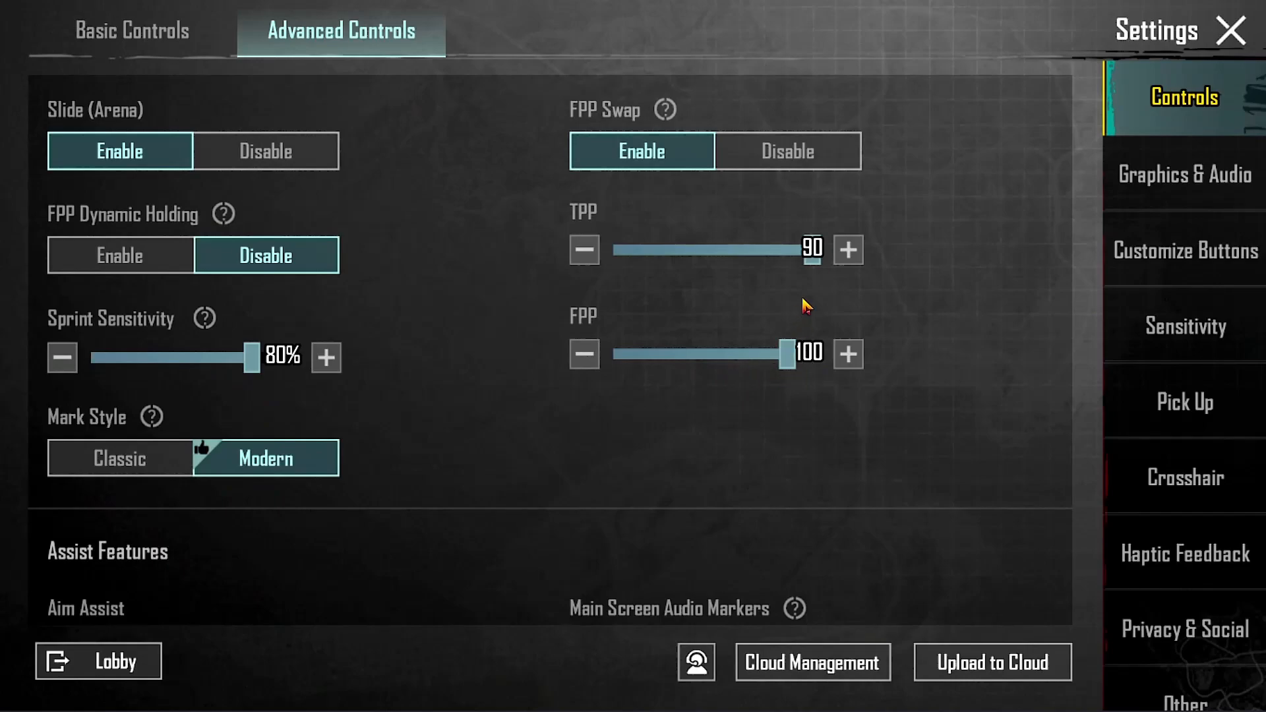
pyautogui.moveTo(456, 428)
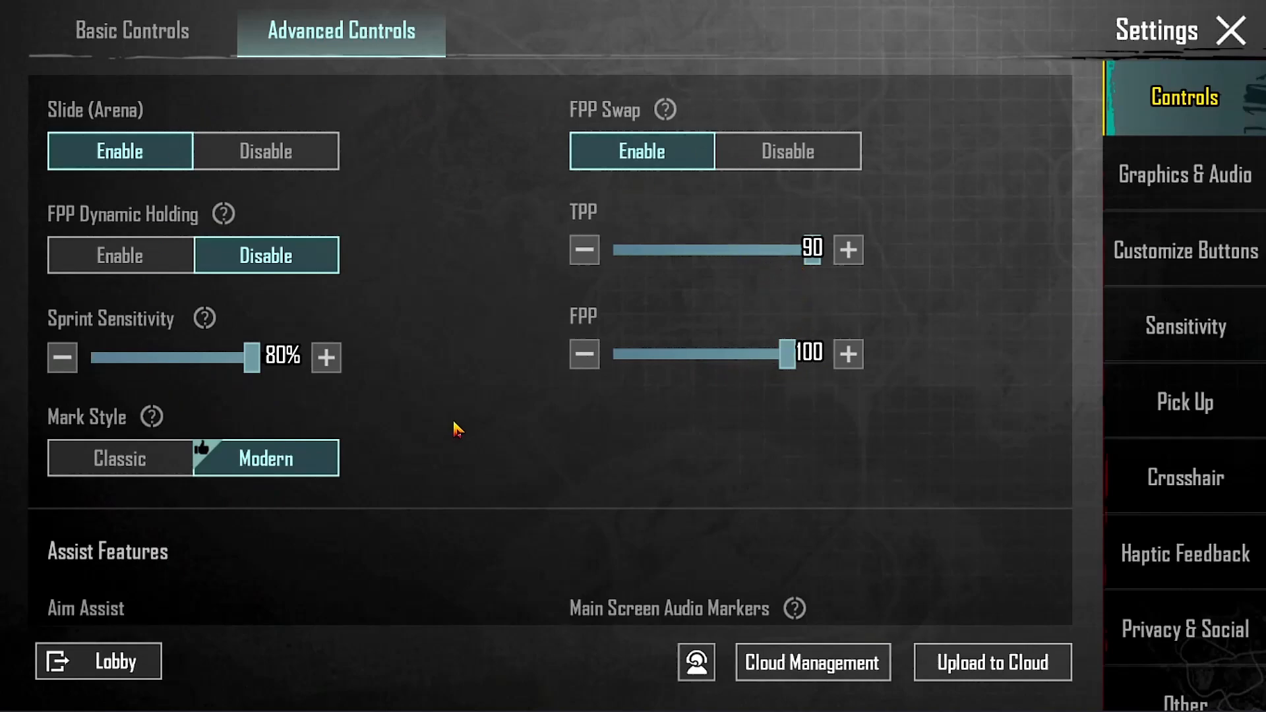
pyautogui.scroll(-3)
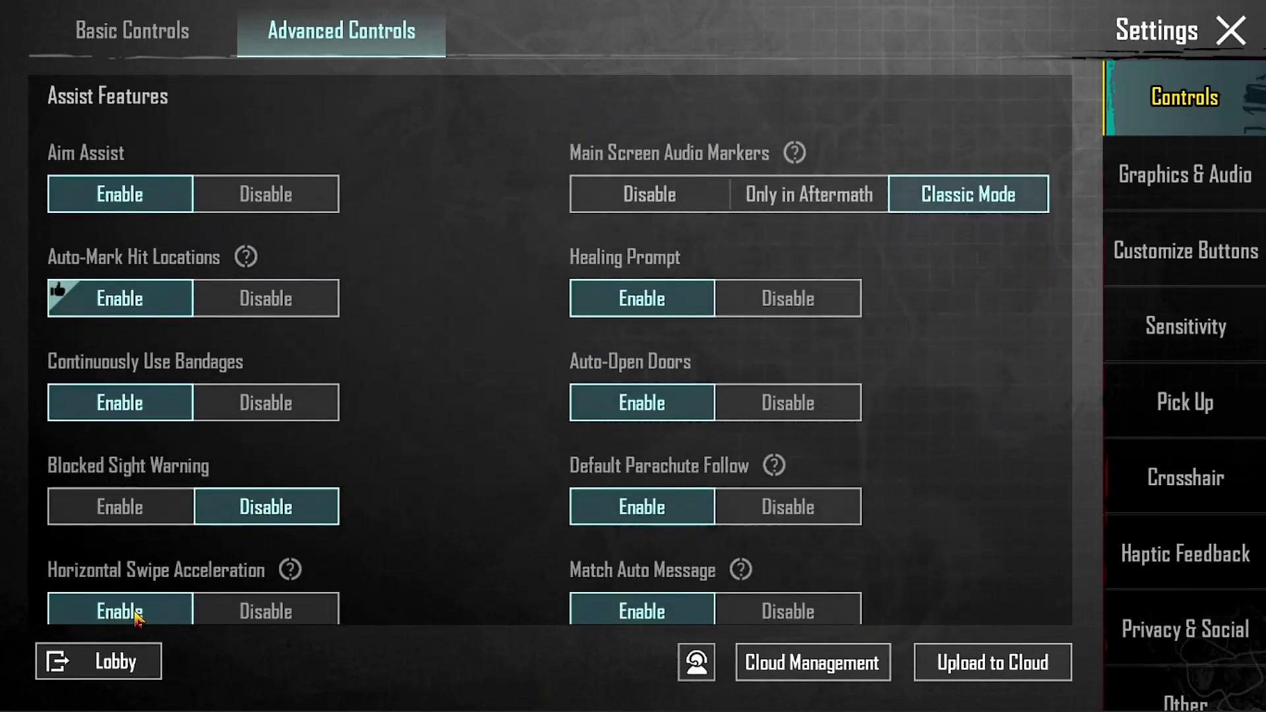
pyautogui.moveTo(635, 537)
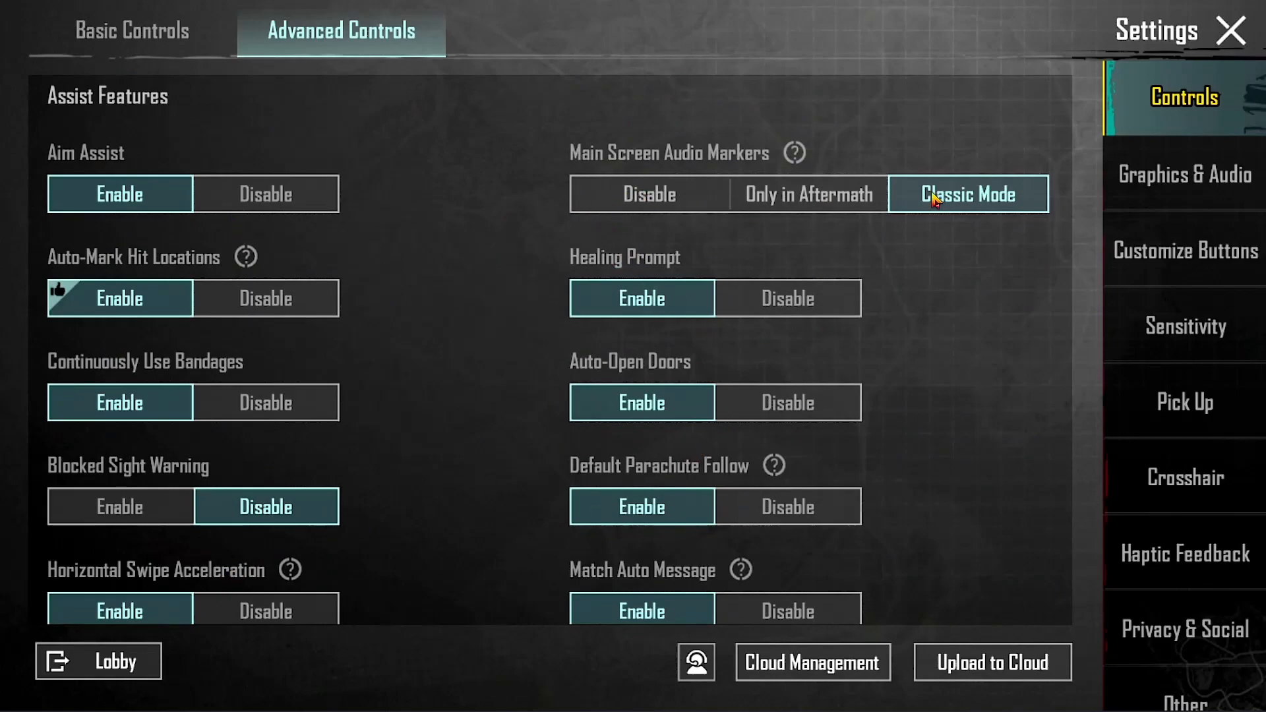
pyautogui.scroll(-3)
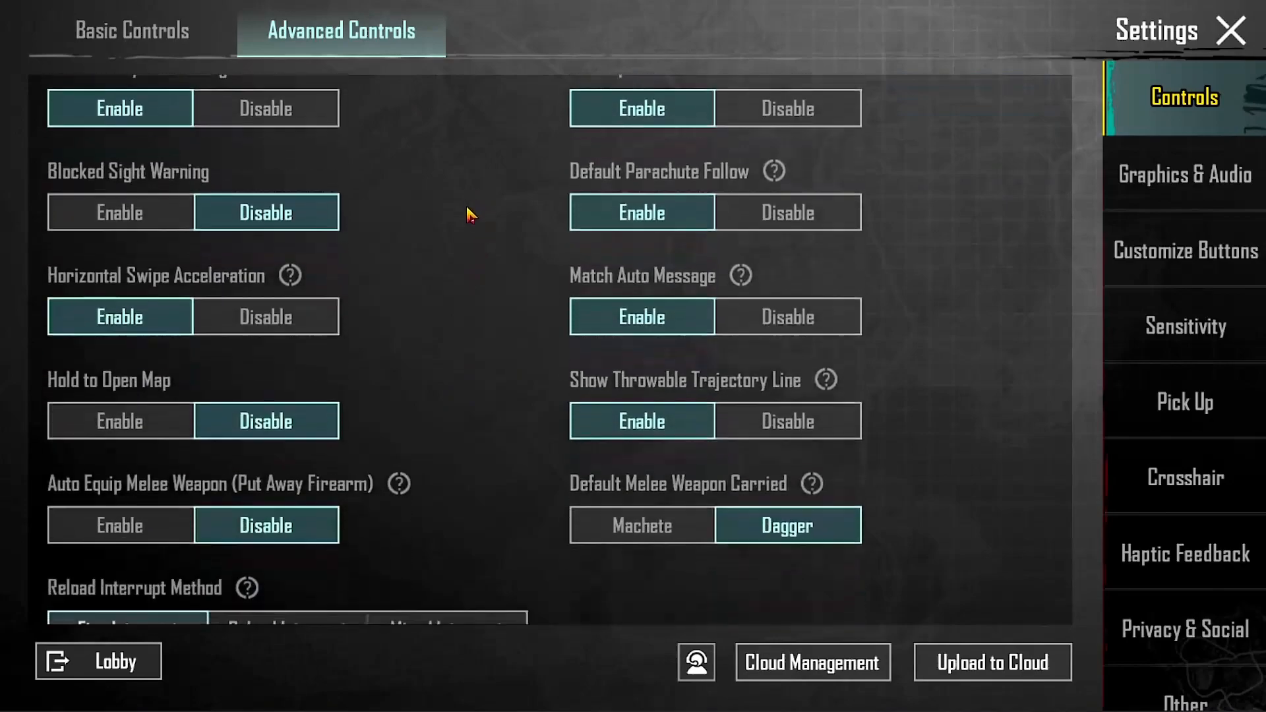
pyautogui.scroll(-3)
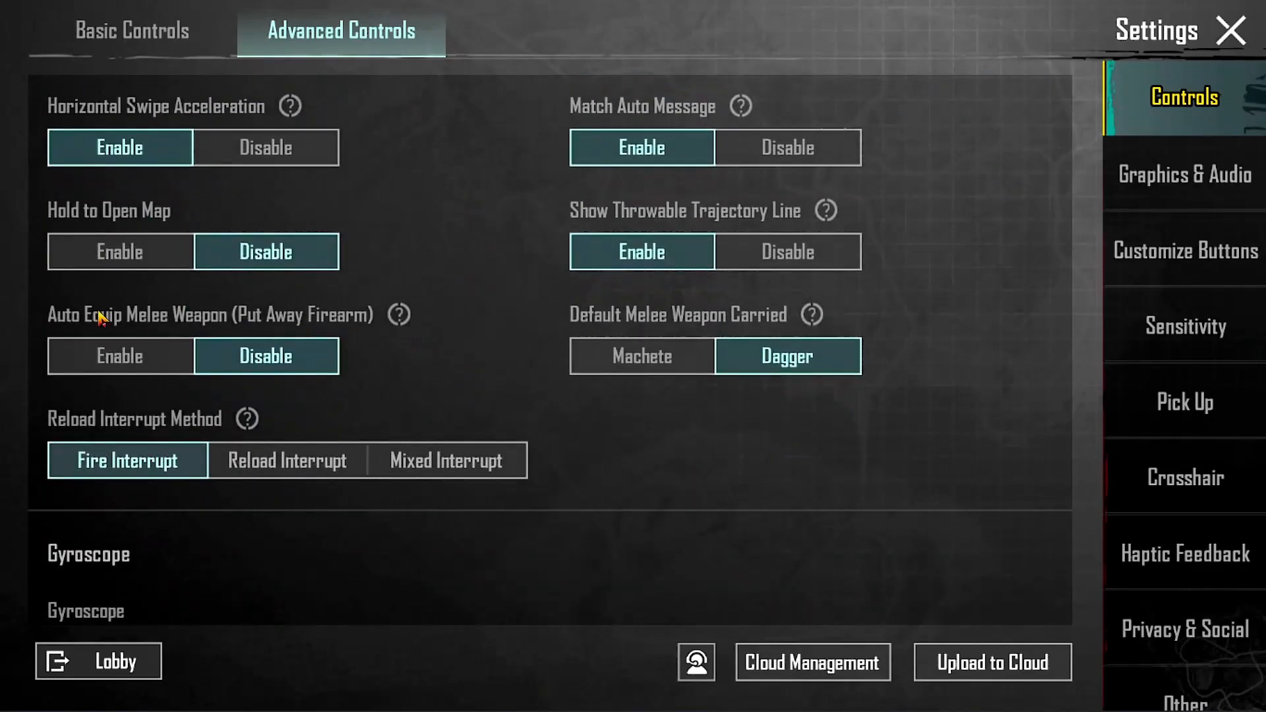
pyautogui.scroll(-3)
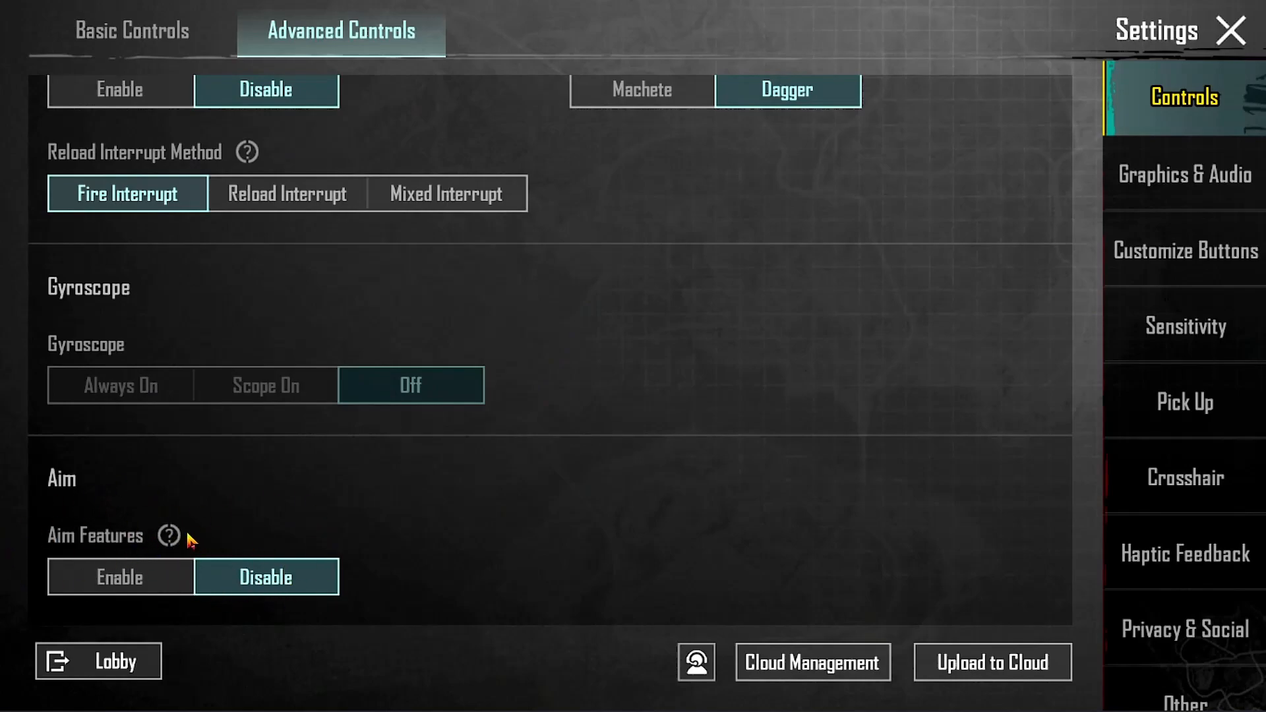
# Review the customized sensitivity sliders, then show Cloud Layout Management confirming the layout matches the cloud copy.
pyautogui.click(1184, 326)
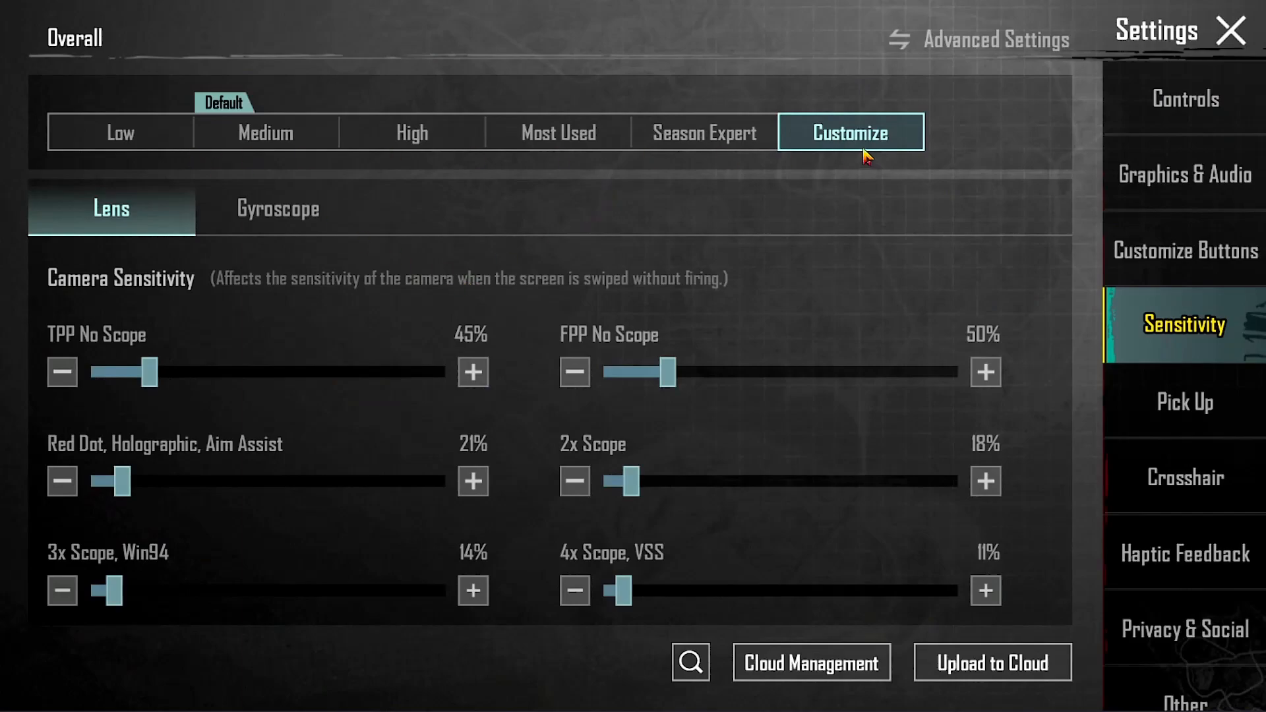
pyautogui.scroll(-3)
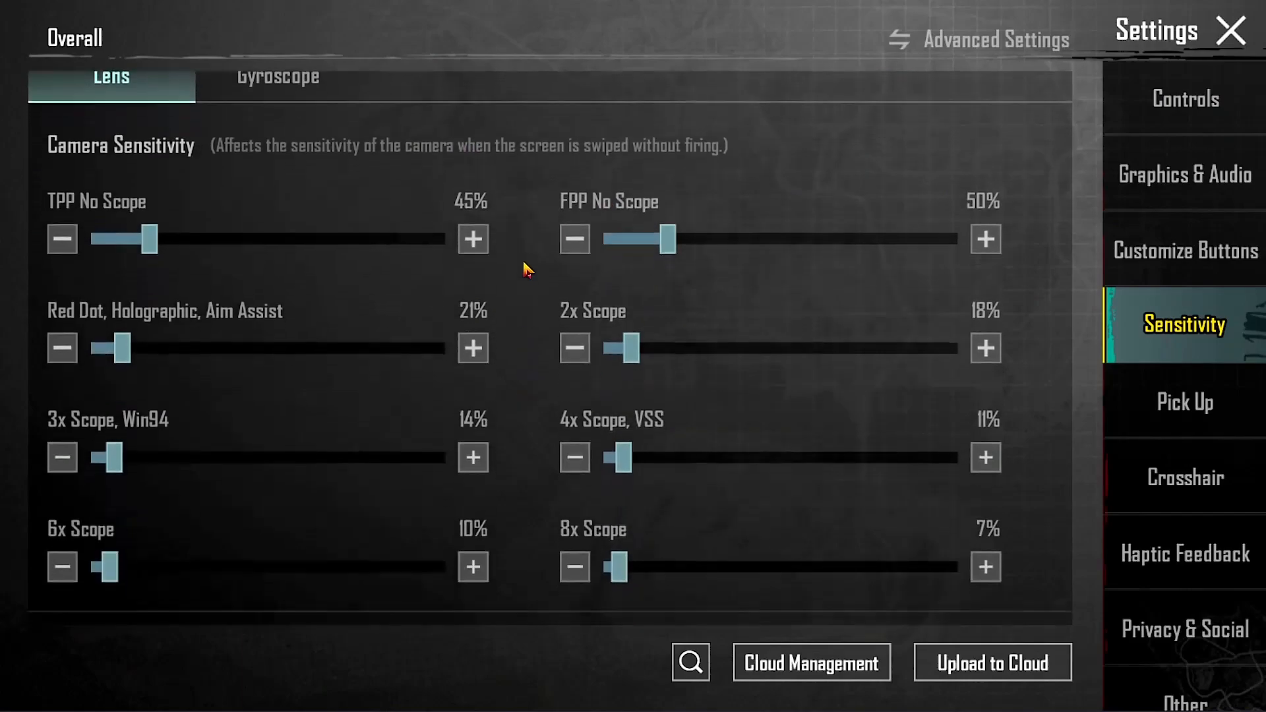
pyautogui.scroll(-3)
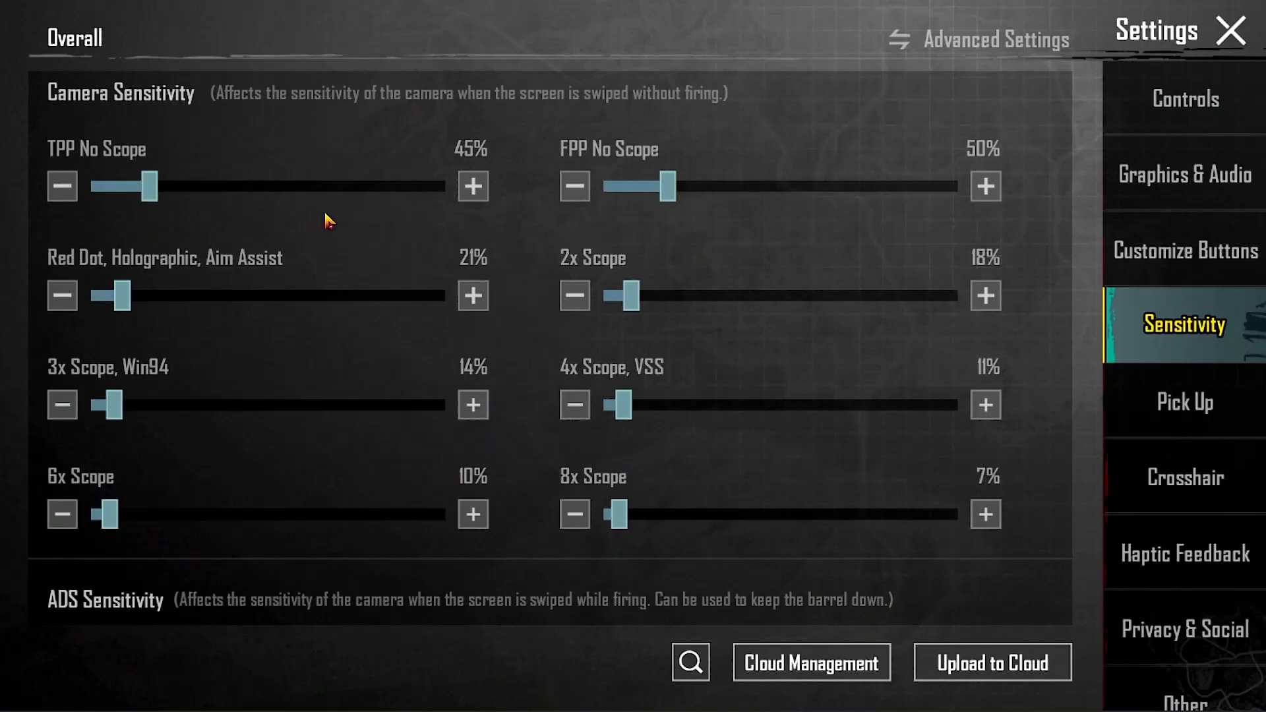
pyautogui.moveTo(679, 331)
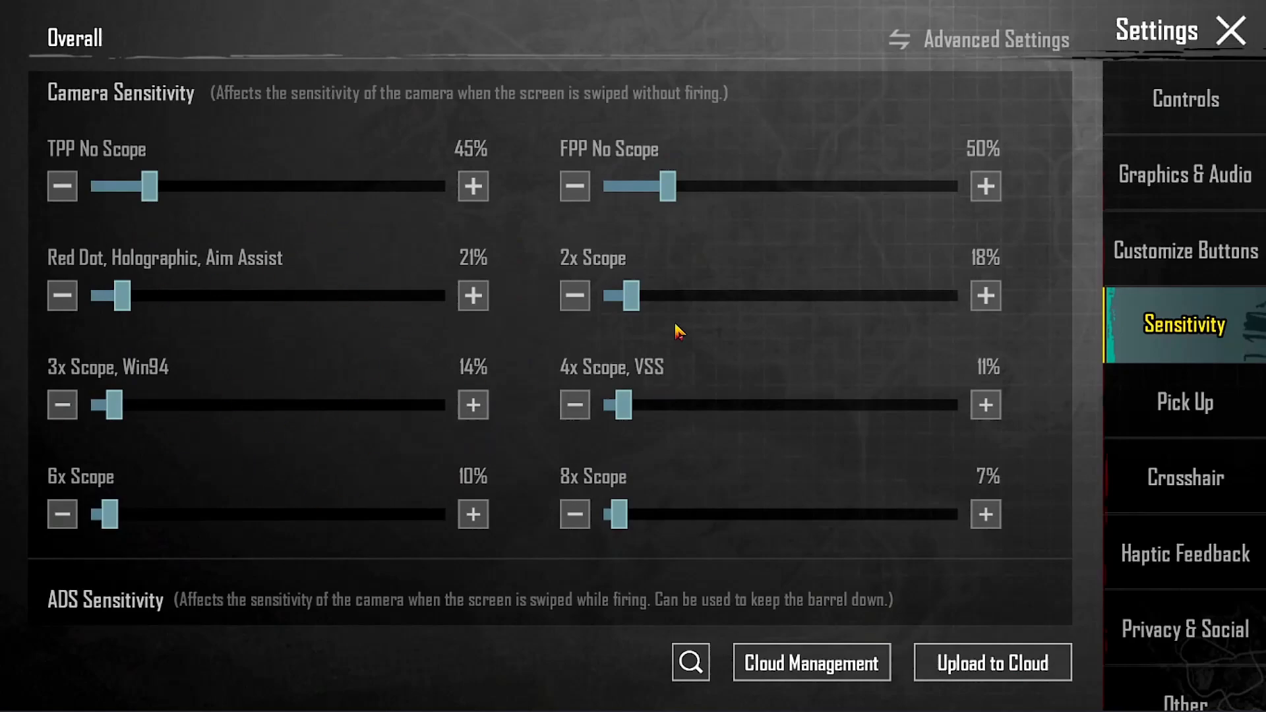
pyautogui.moveTo(488, 501)
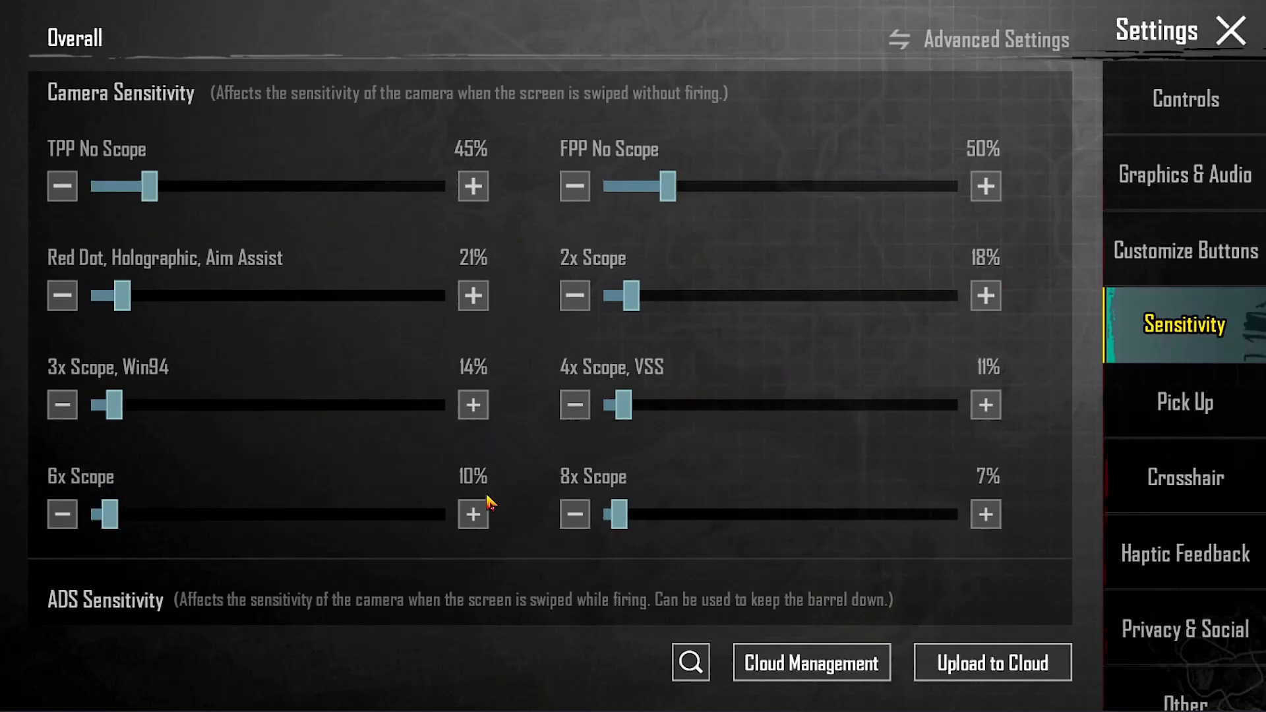
pyautogui.scroll(-3)
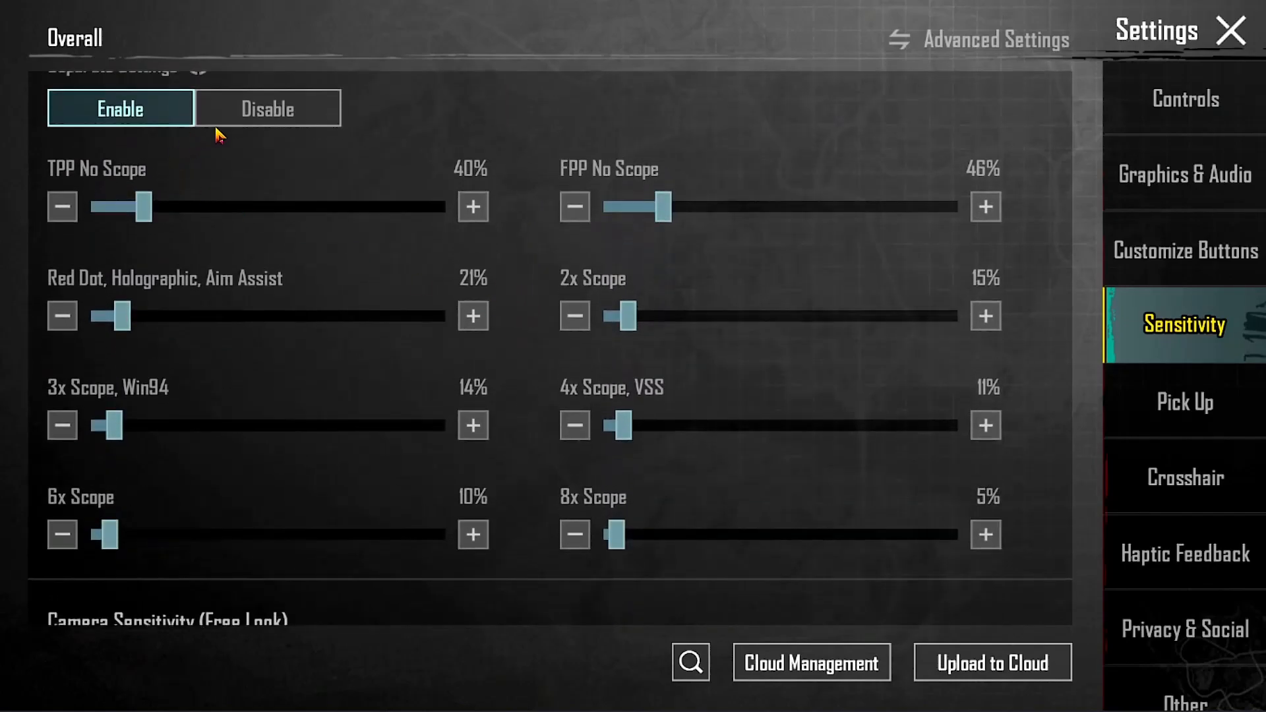
pyautogui.moveTo(167, 412)
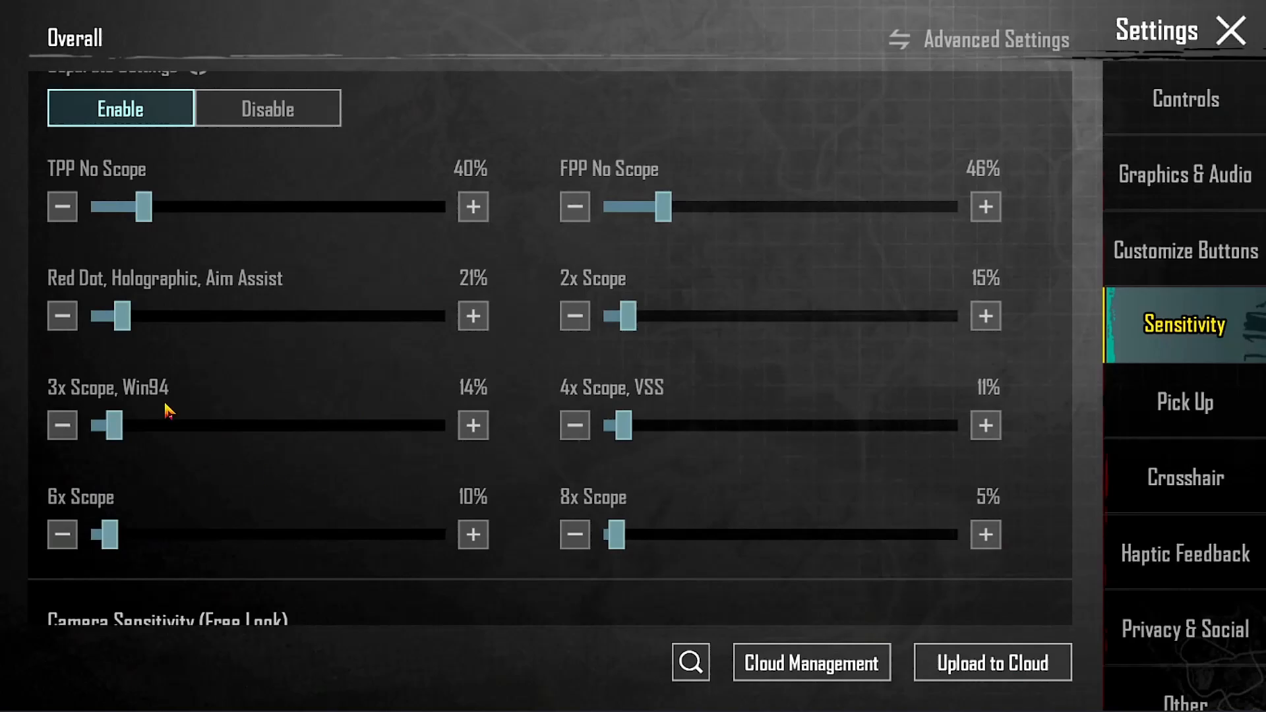
pyautogui.moveTo(714, 354)
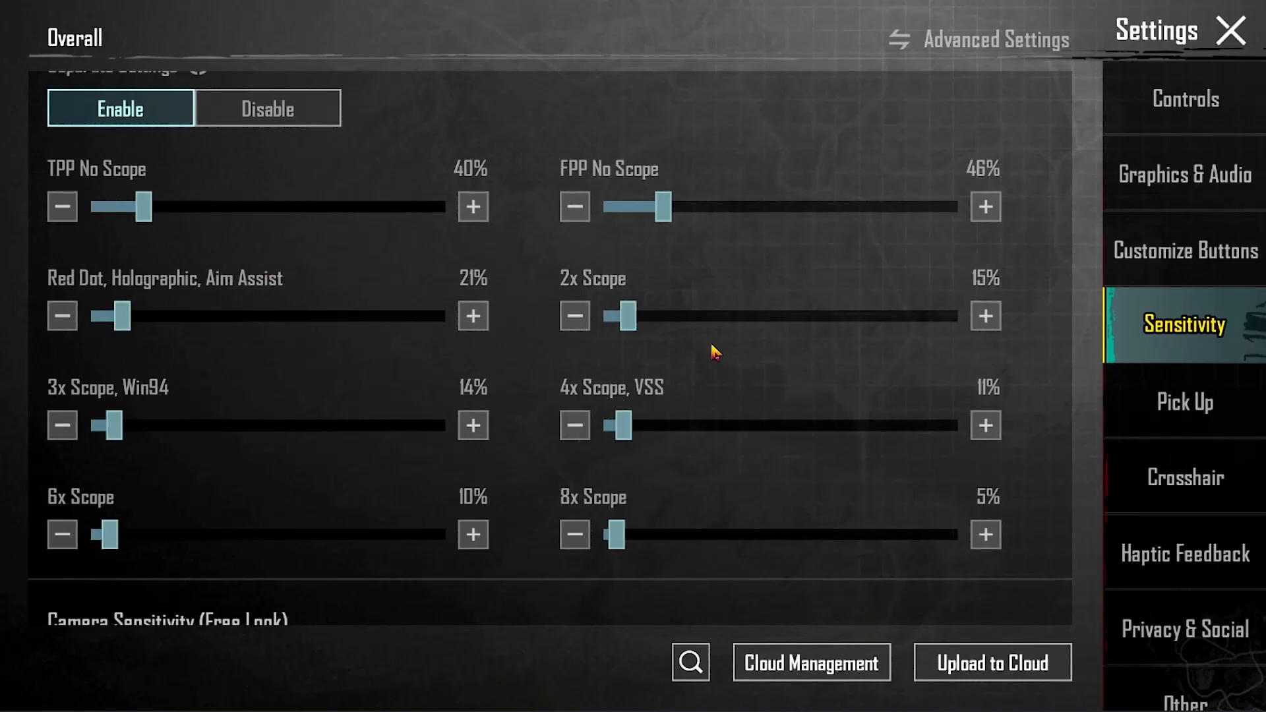
pyautogui.scroll(-3)
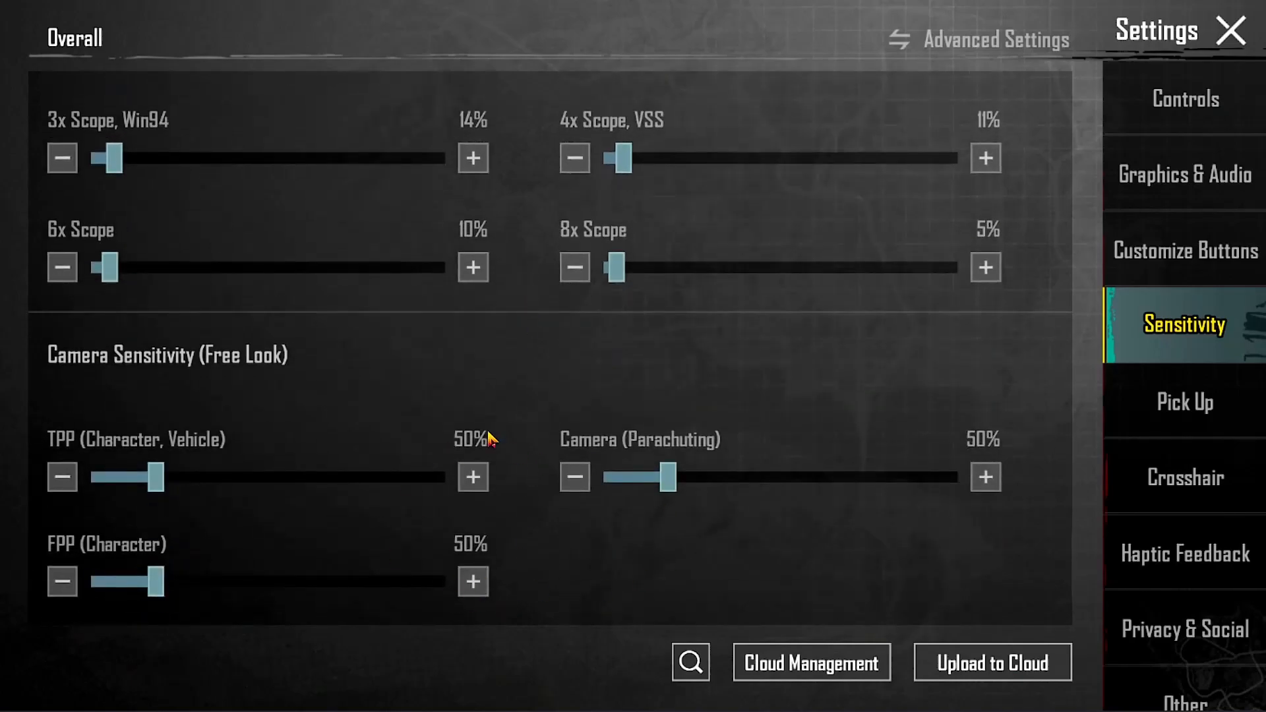
pyautogui.click(811, 662)
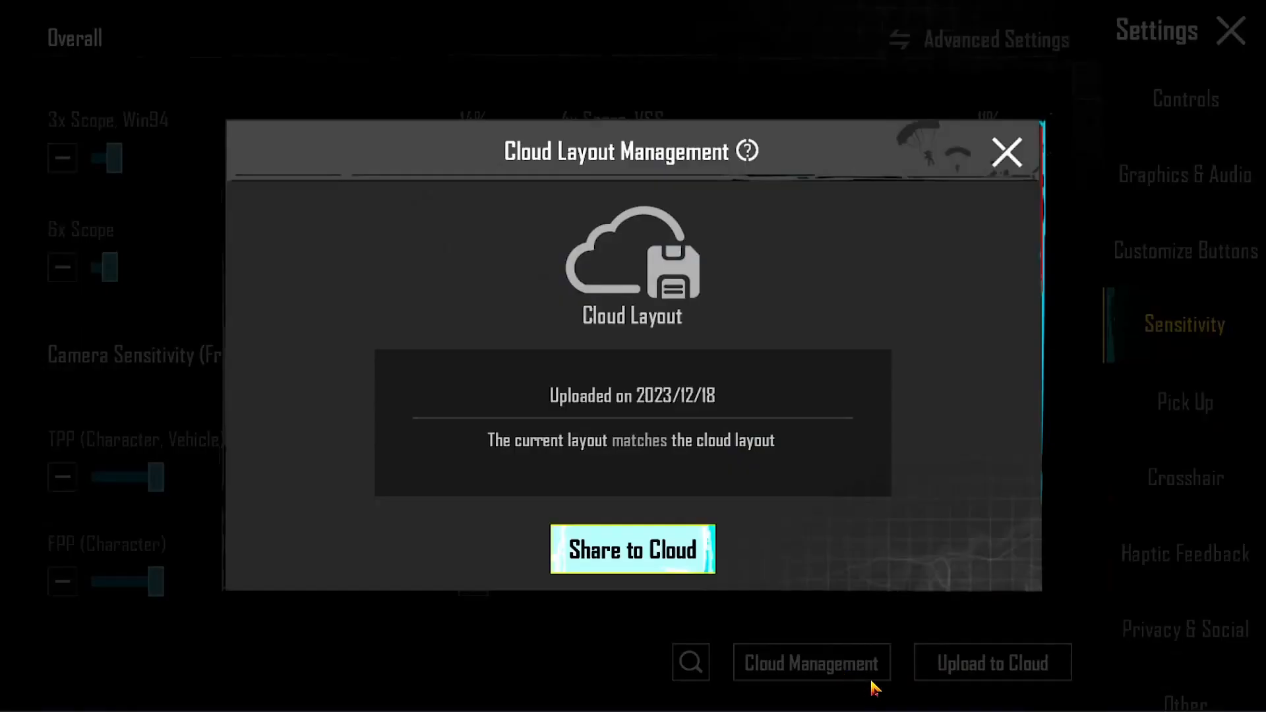
# Share the layout to cloud to get the My Share Code for two-finger tablet controls.
pyautogui.click(632, 548)
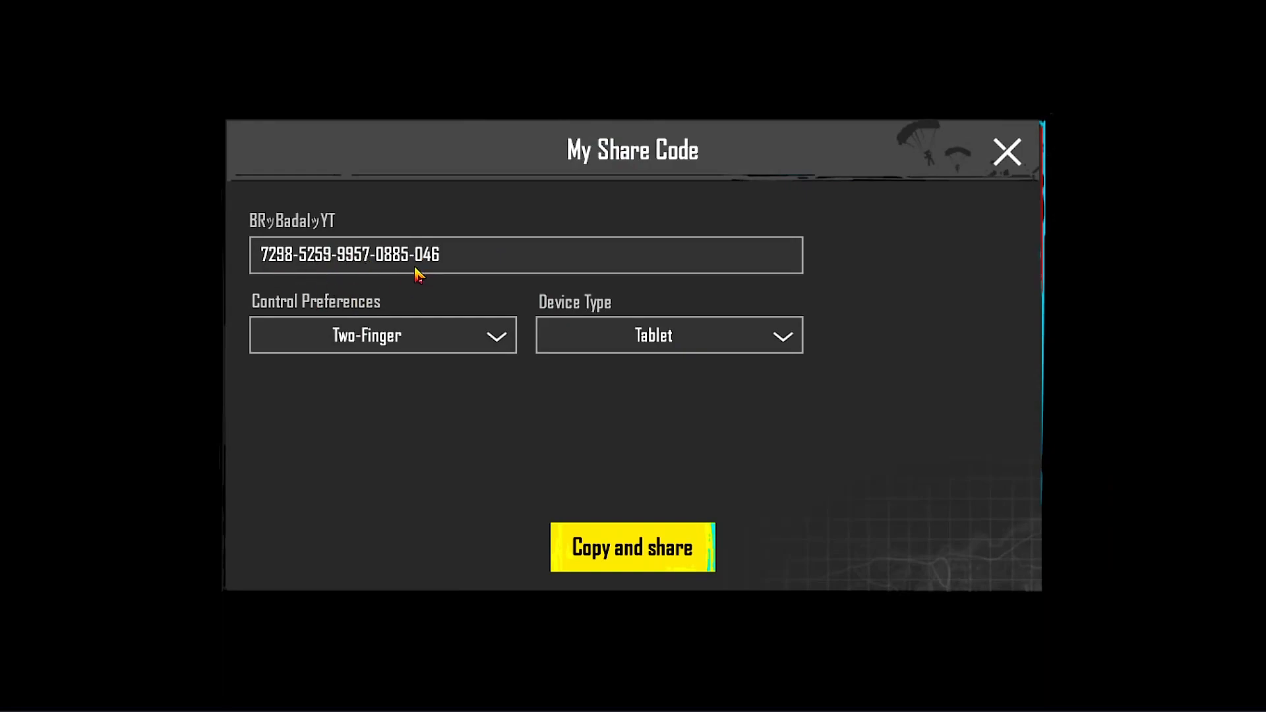
pyautogui.moveTo(380, 278)
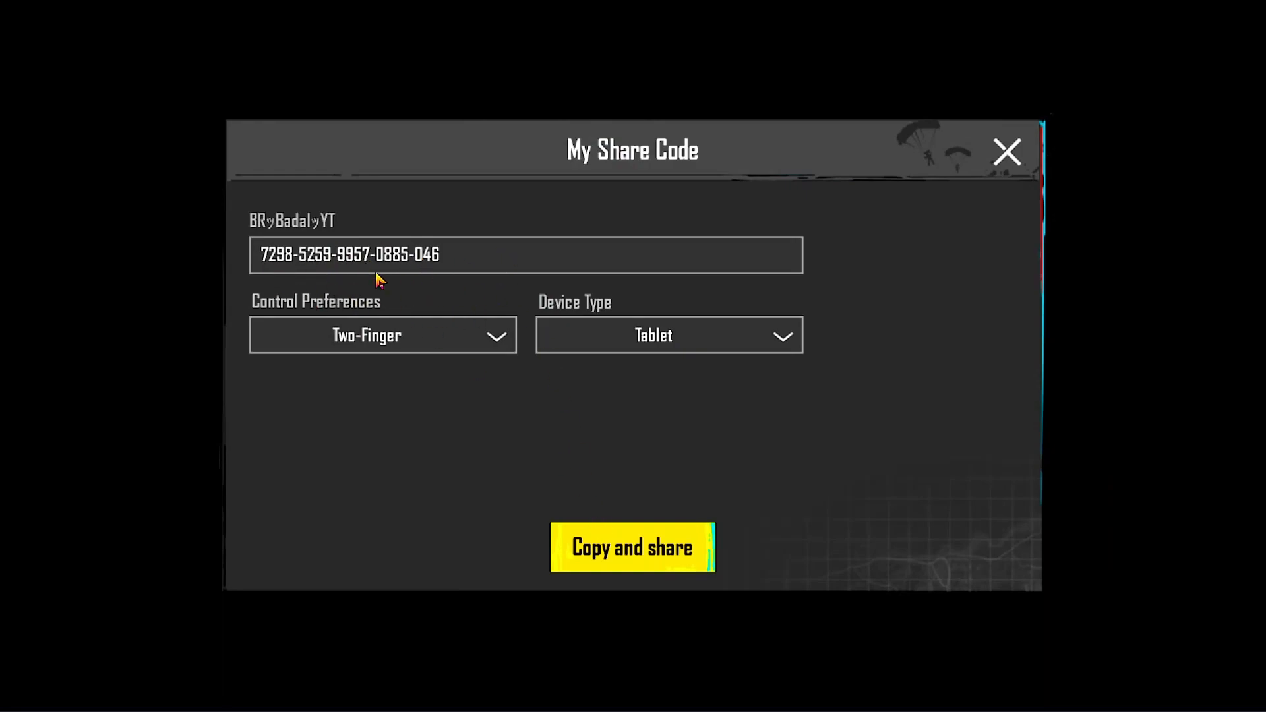